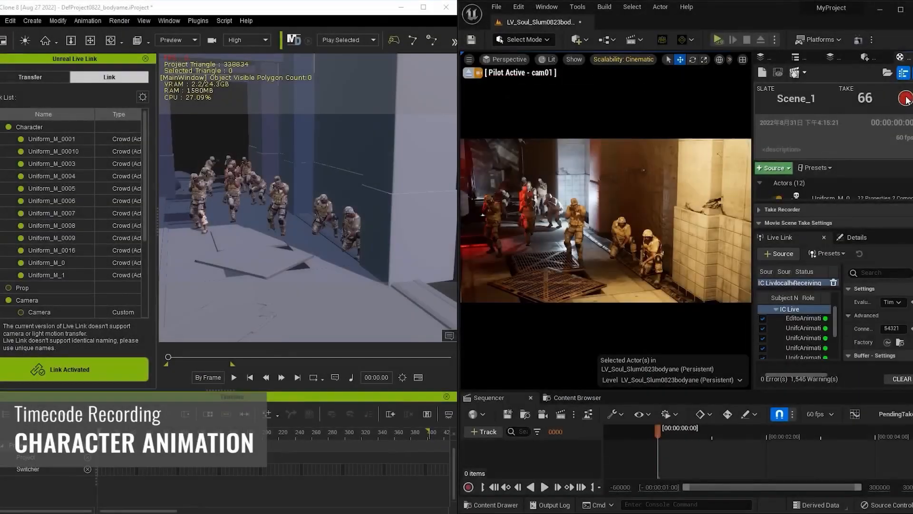
- Start recording Take 66 of slate Scene_1 while iClone streams the crowd animation
{"action": "left_click", "coordinate": [903, 98]}
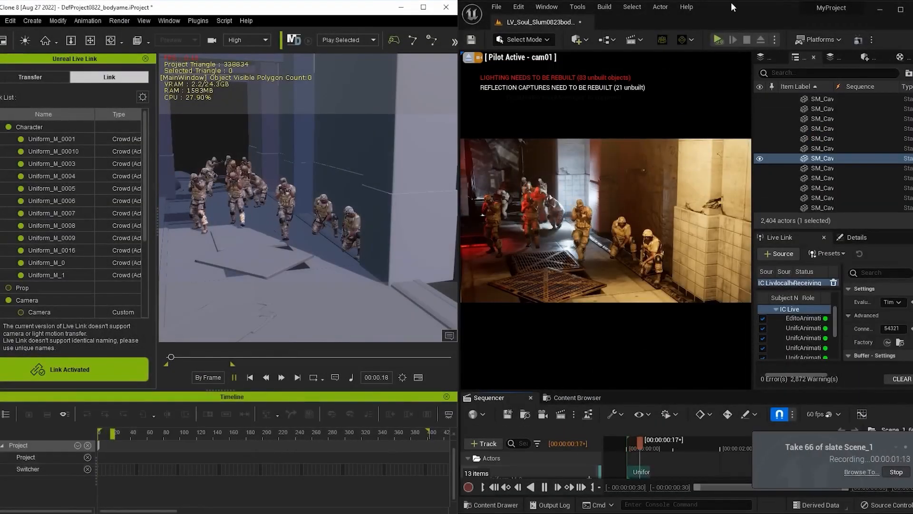